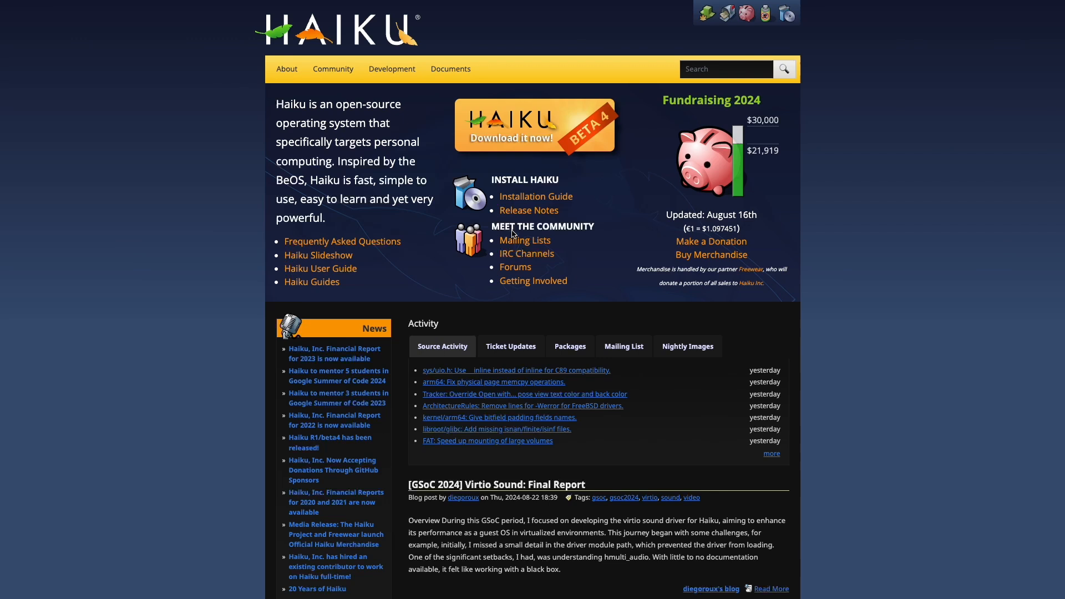
- Go from the Haiku home page's download link to the nightly x86_64 Anyboot images page
click(534, 127)
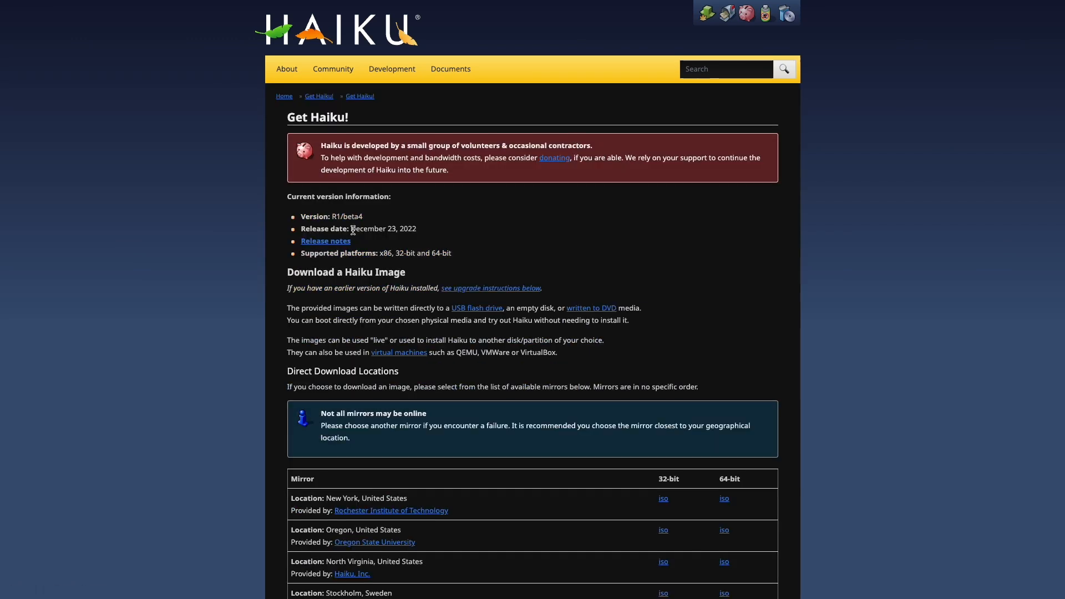
double_click(382, 229)
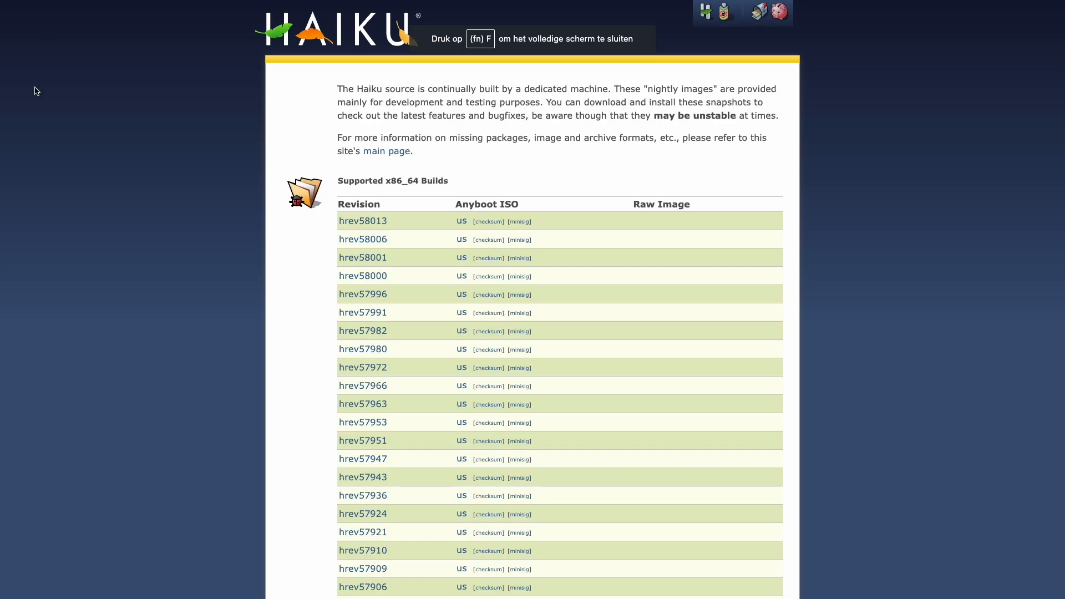
mouse_move(504, 110)
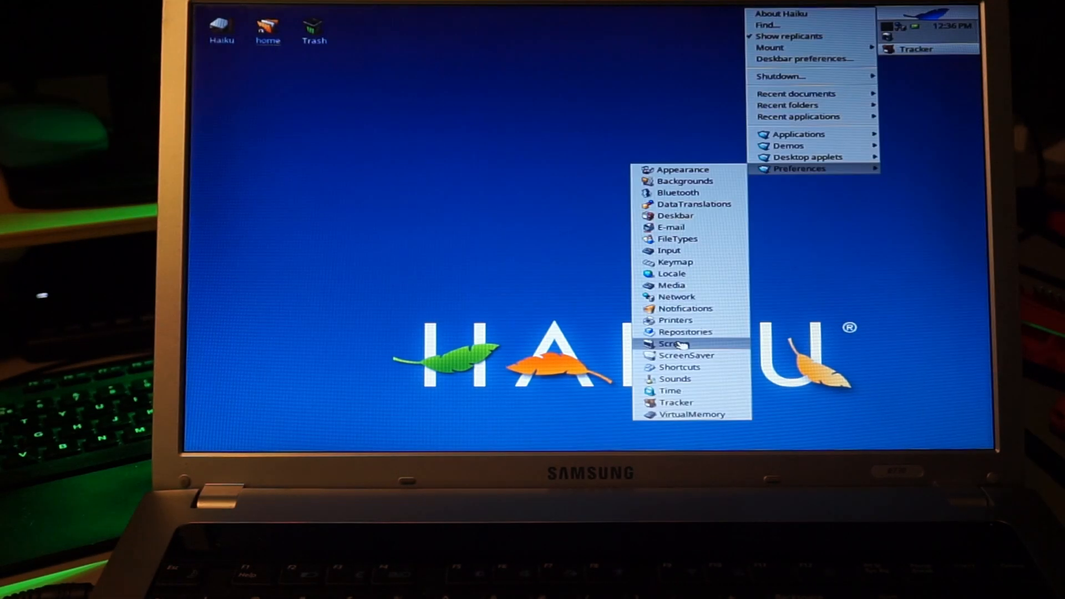
- Set the screen resolution to 1600 × 900, keep it for all workspaces, and close Screen preferences
click(674, 343)
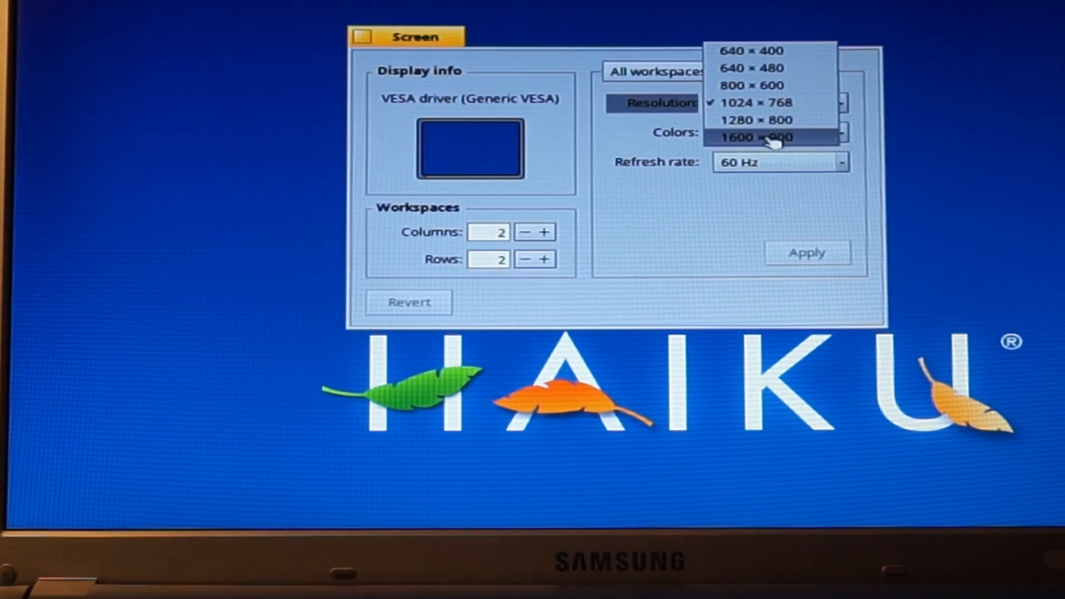
click(755, 136)
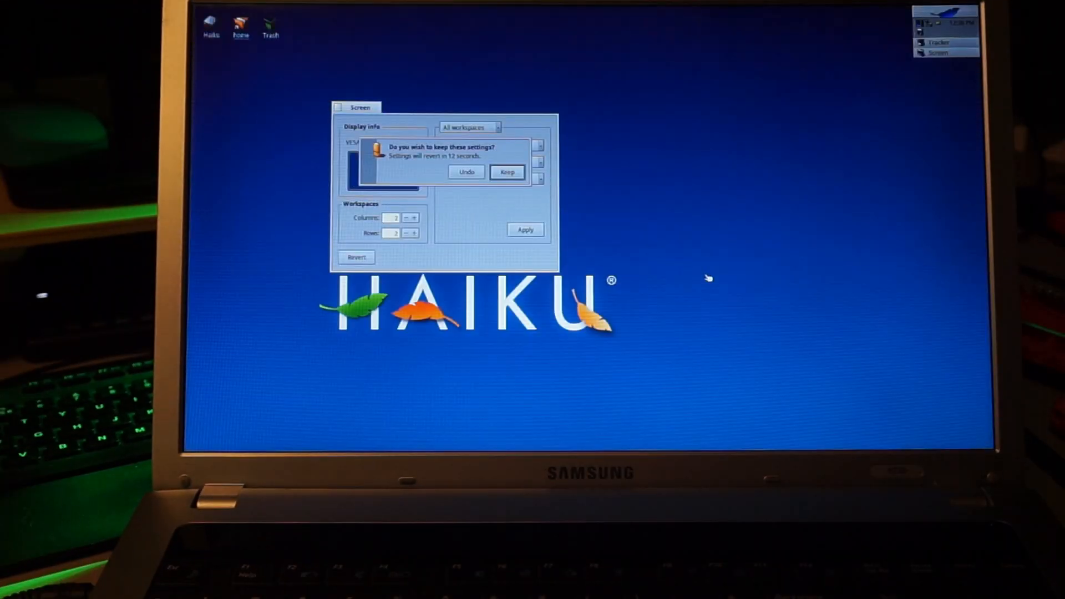
click(507, 171)
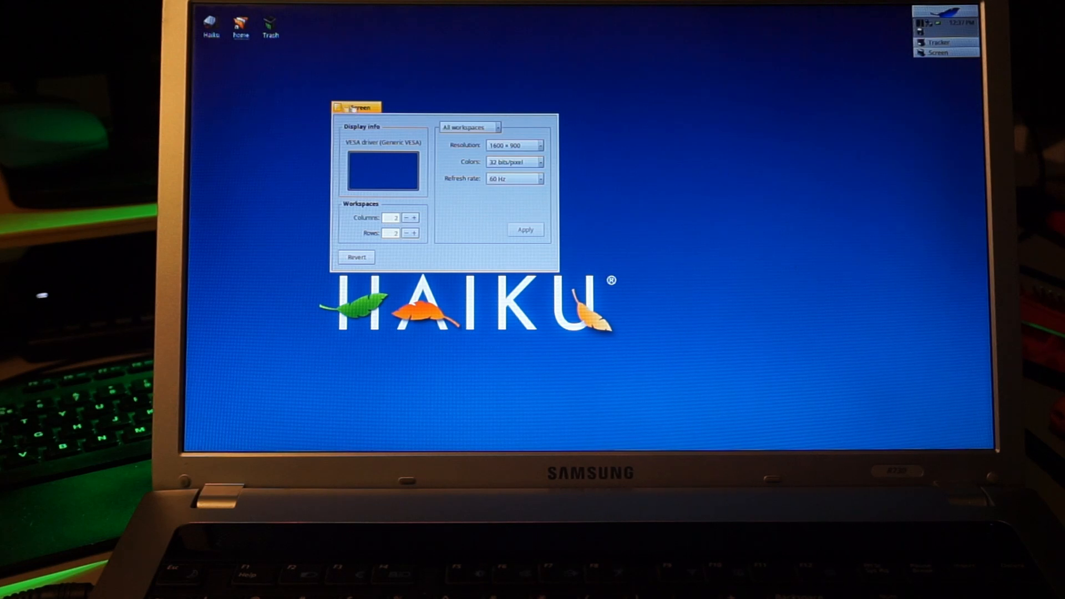
click(470, 127)
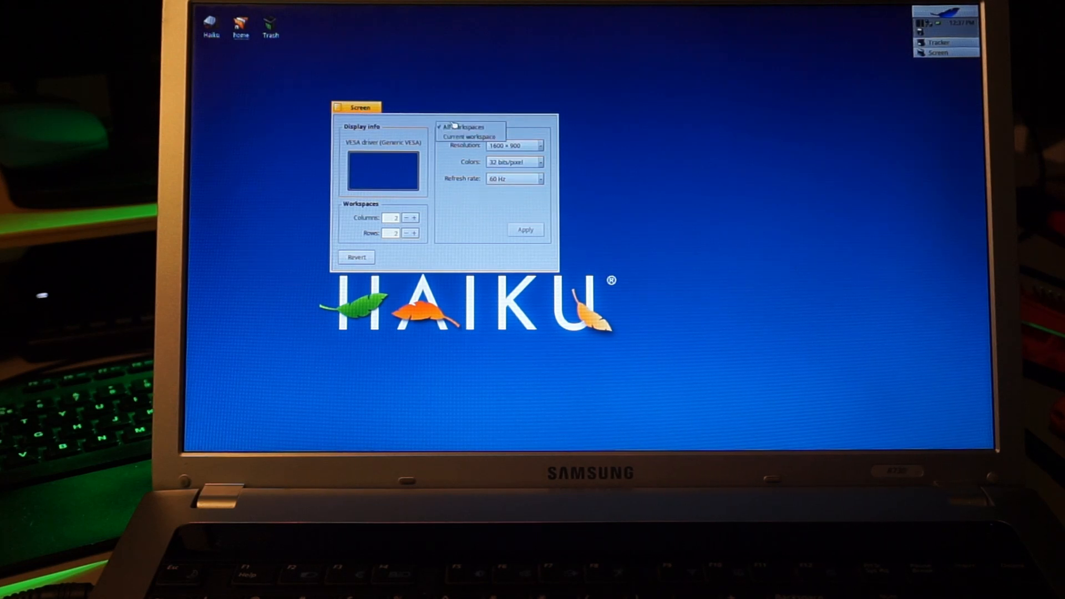
click(466, 127)
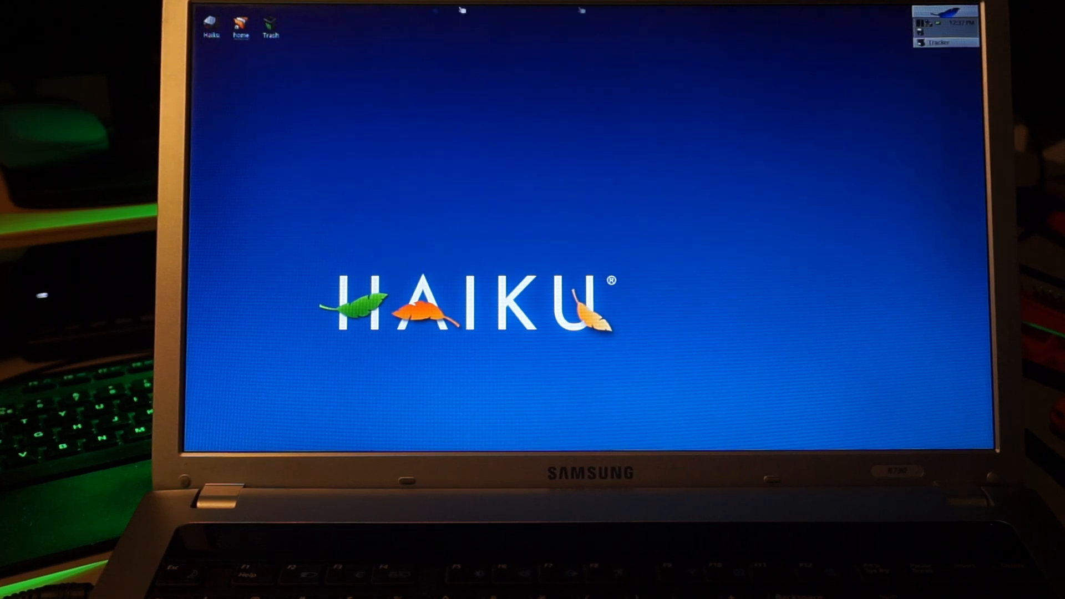
click(943, 15)
text(Ex-IT)
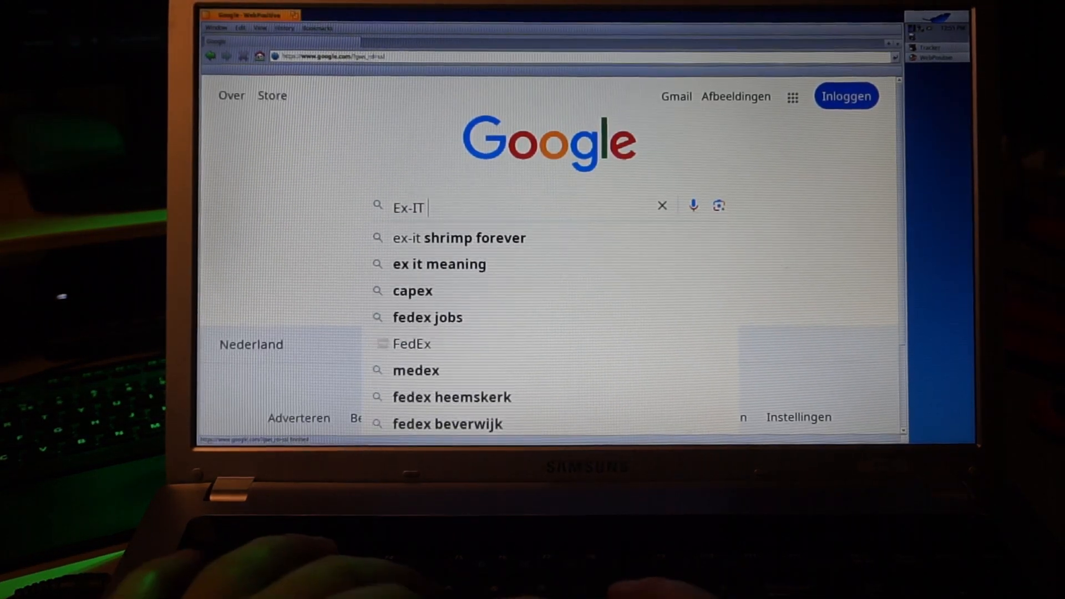
- Search Google for 'Ex-IT guy' and open his YouTube channel result
key(Return)
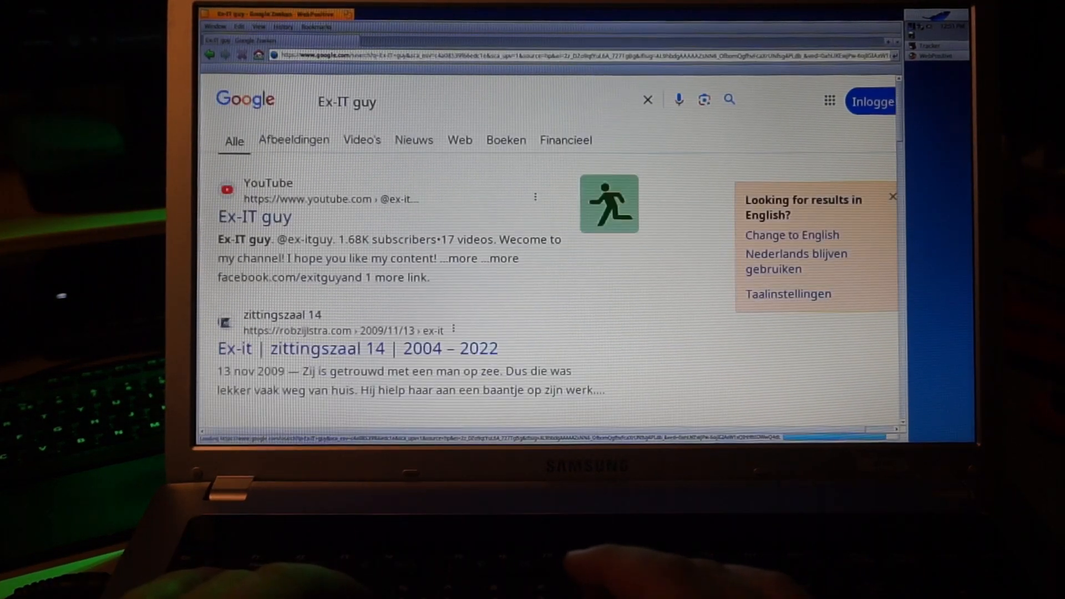
click(254, 217)
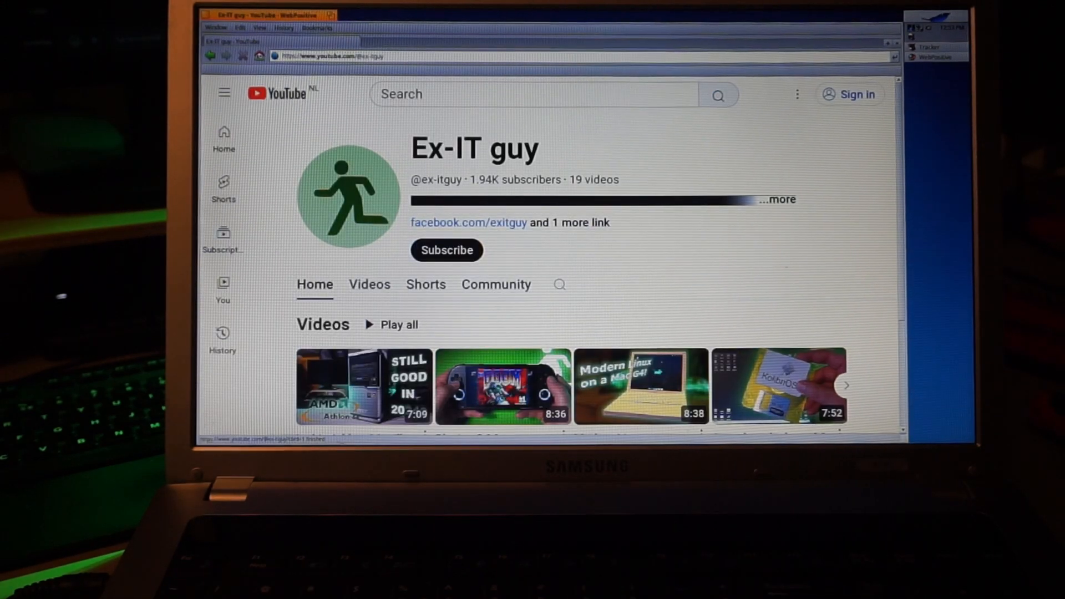
click(367, 387)
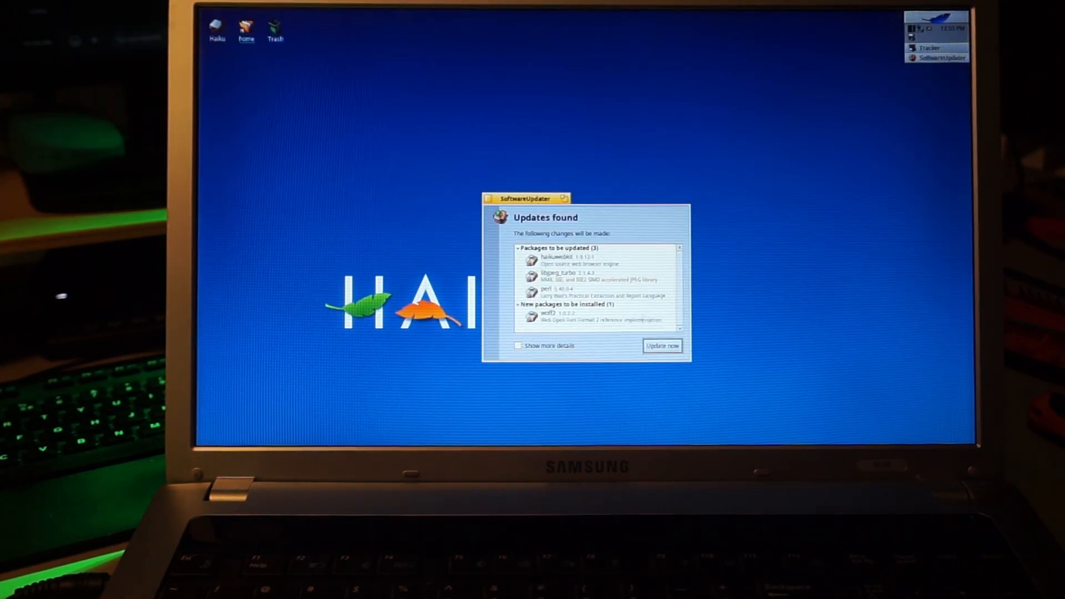
- Delete the Intenso SSD's partitions and create a Be File System partition in the empty space
click(660, 345)
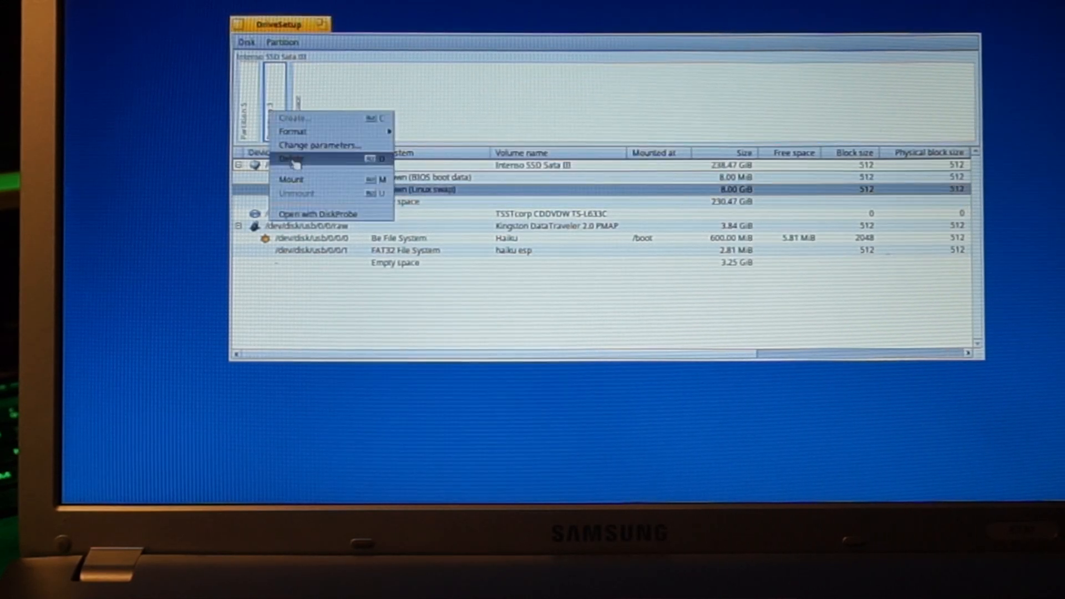
click(291, 159)
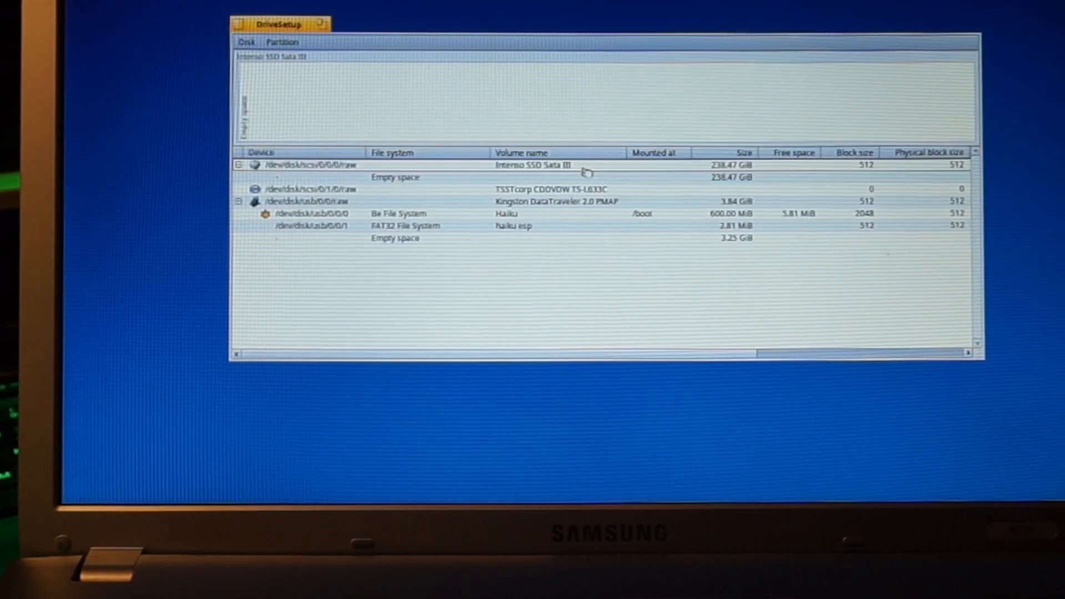
click(674, 259)
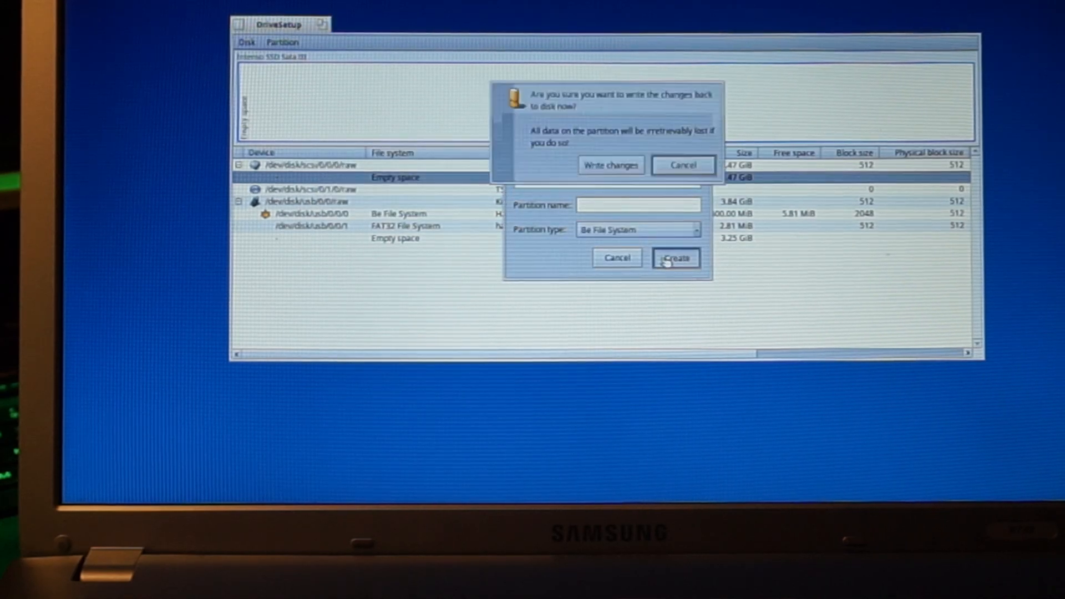
click(608, 166)
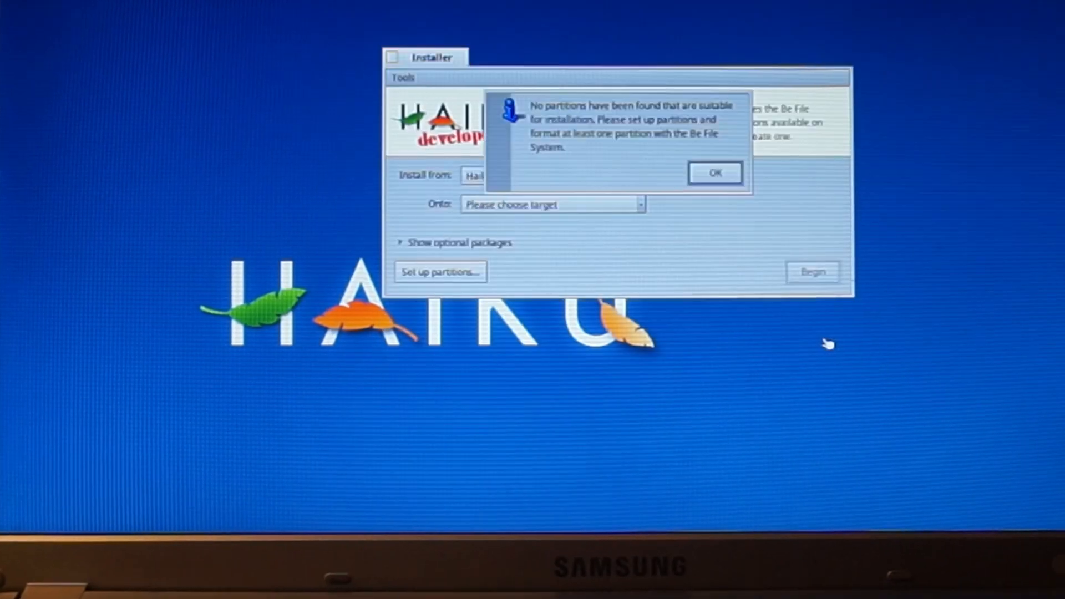
mouse_move(715, 171)
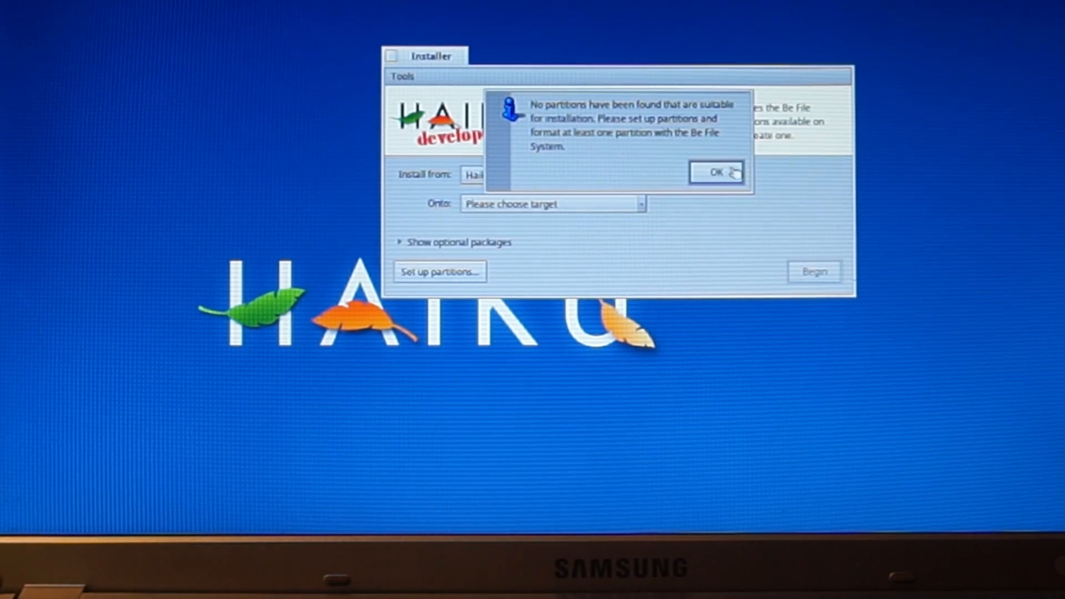
- Format the SSD partition as Be File System named 'Haiku', write changes, and begin installing
click(716, 172)
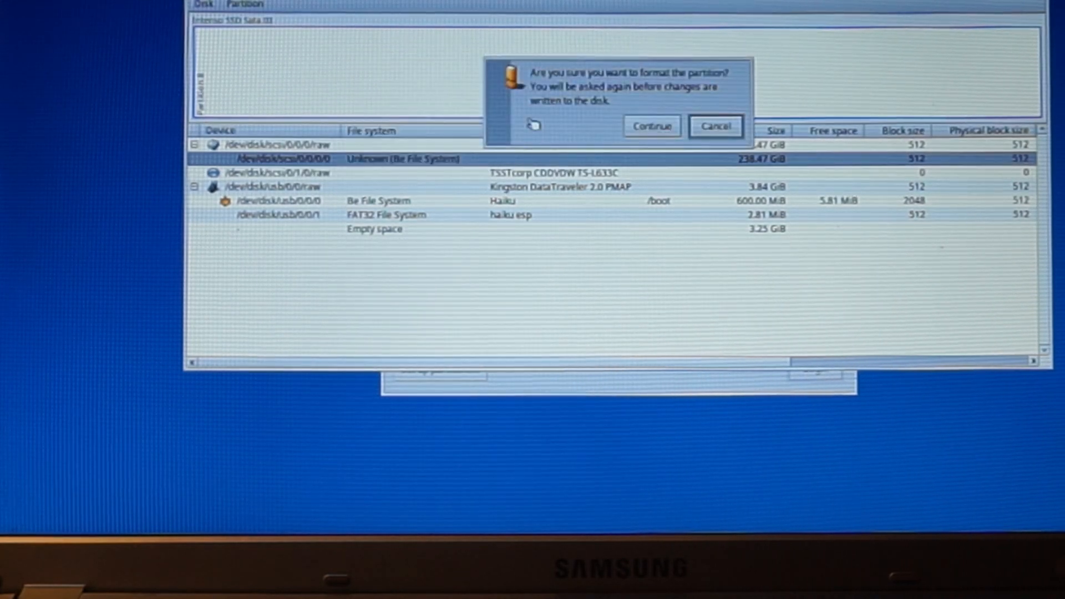
click(650, 127)
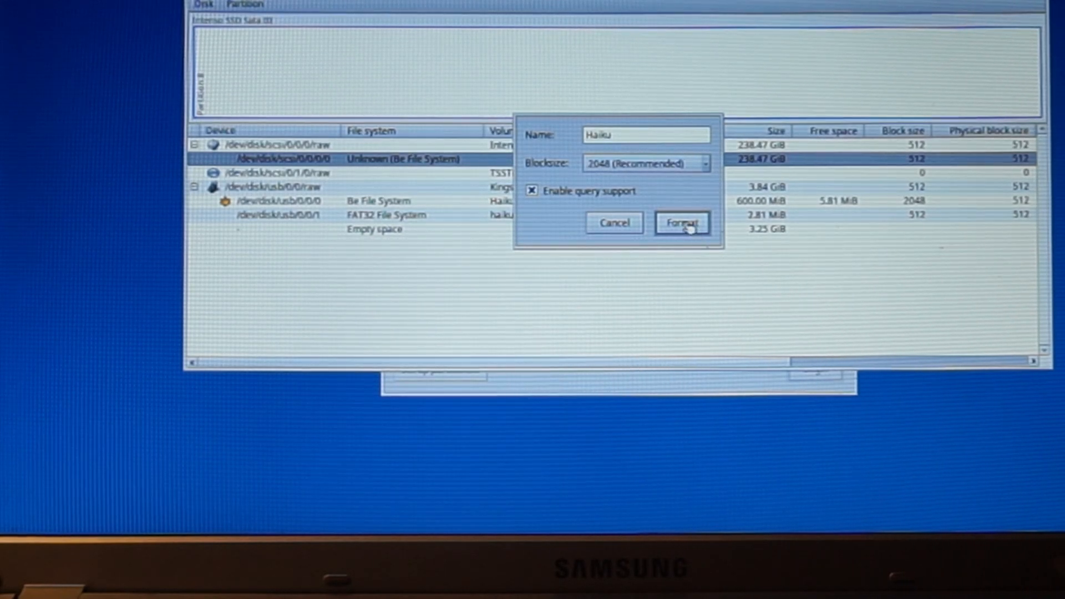
click(683, 223)
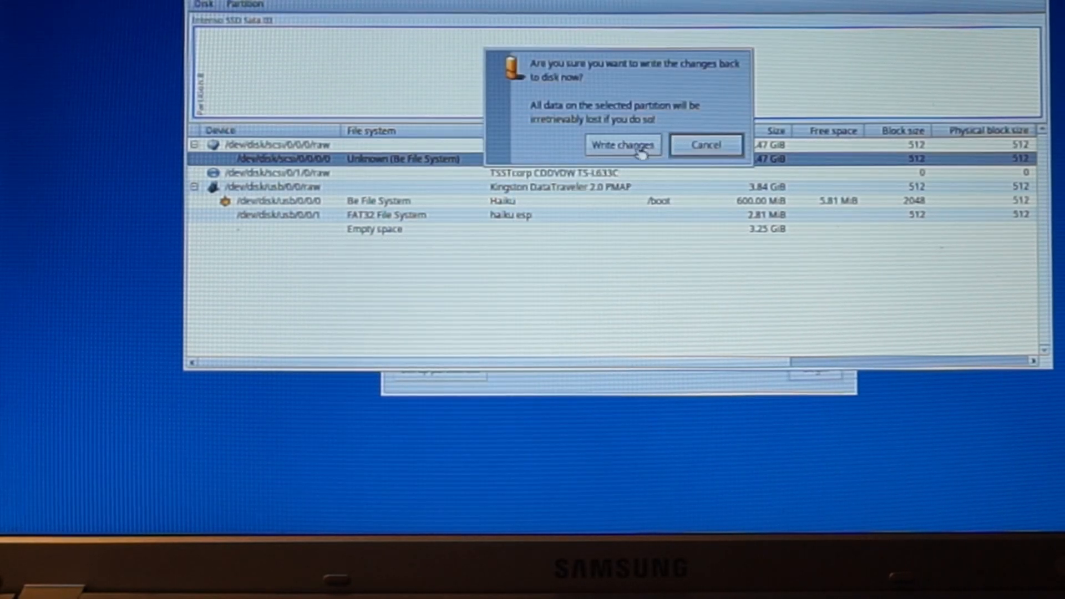
click(621, 145)
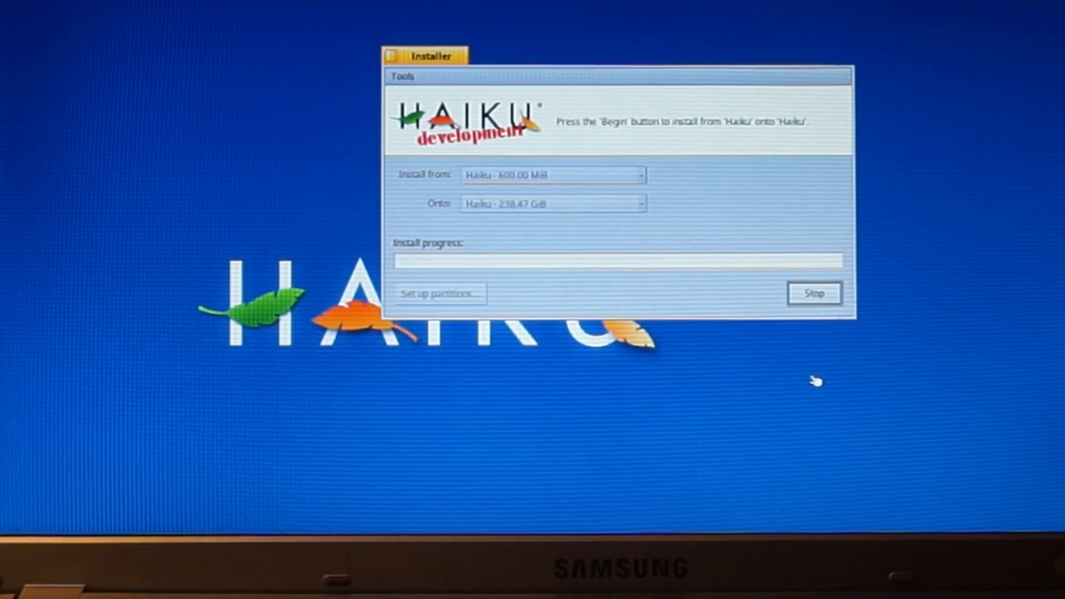
click(814, 293)
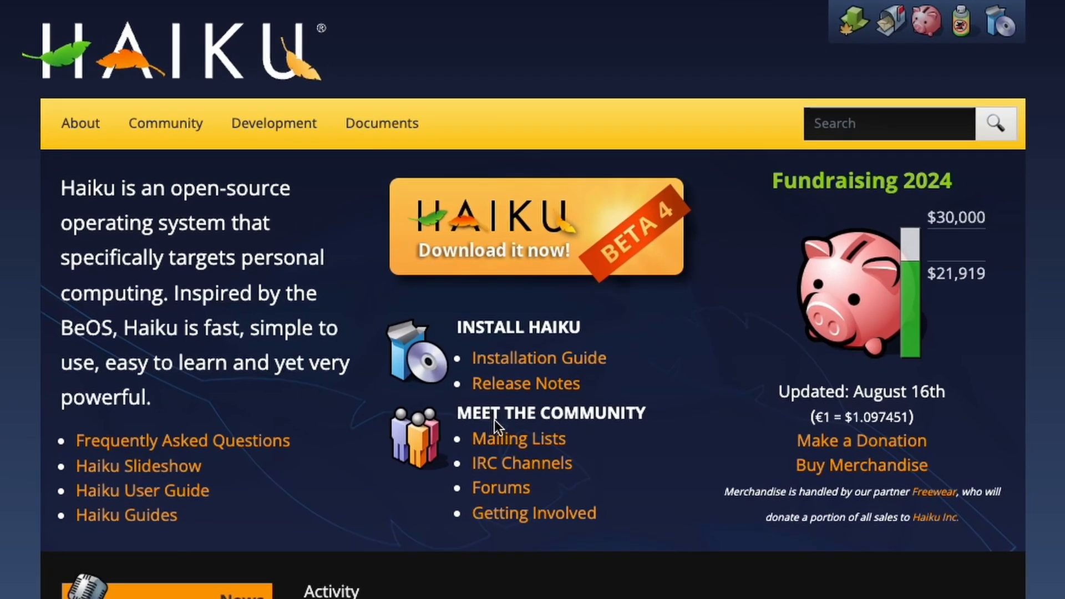
- Open the Installation Guide and scroll to the boot splash and Welcome to Haiku screenshots
click(538, 358)
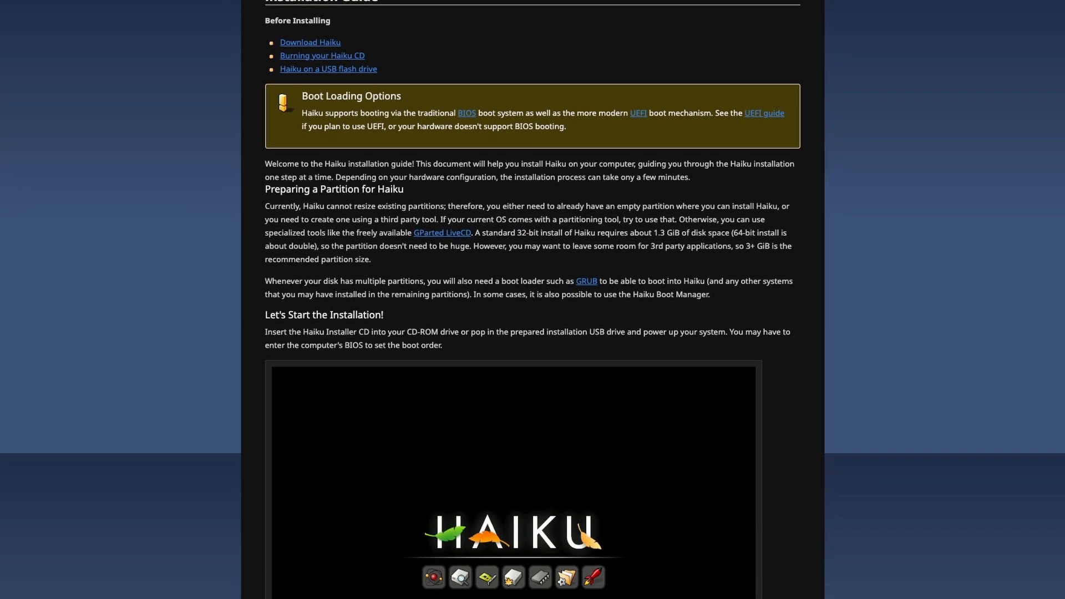
scroll(down, 3)
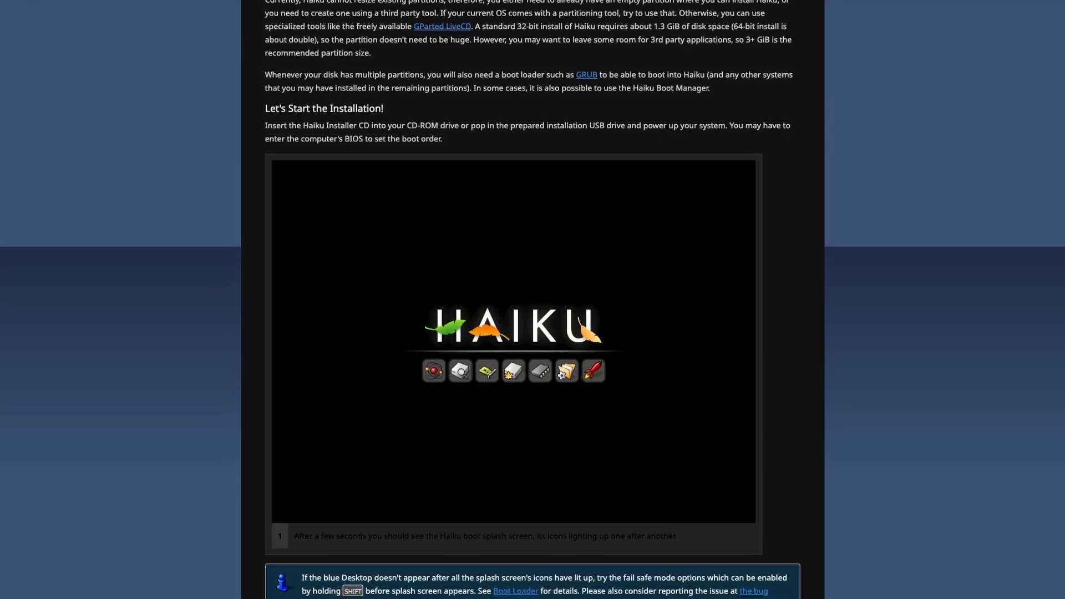
scroll(down, 3)
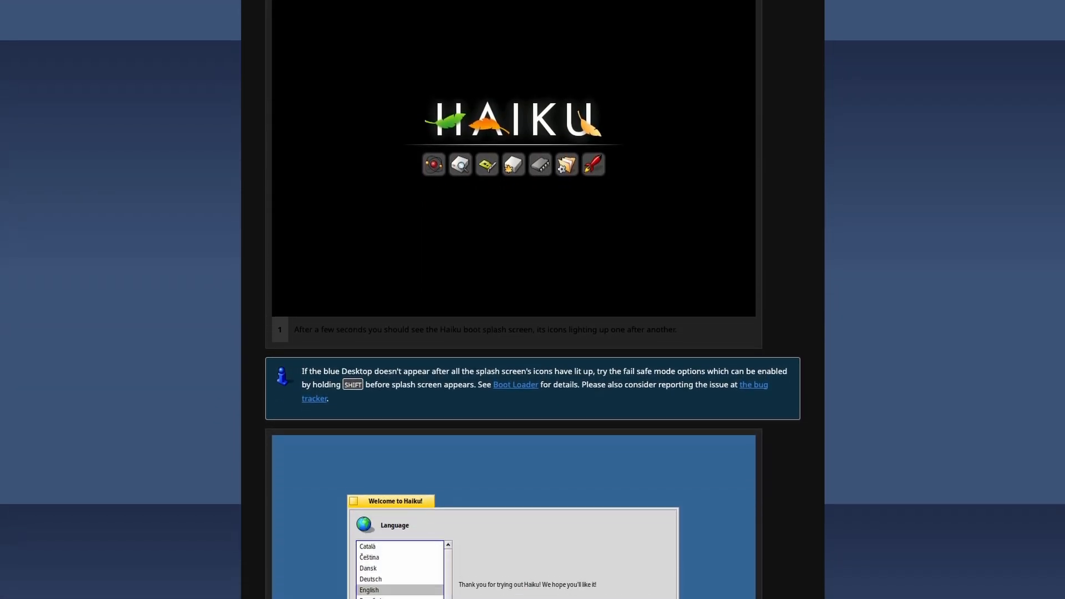
scroll(down, 3)
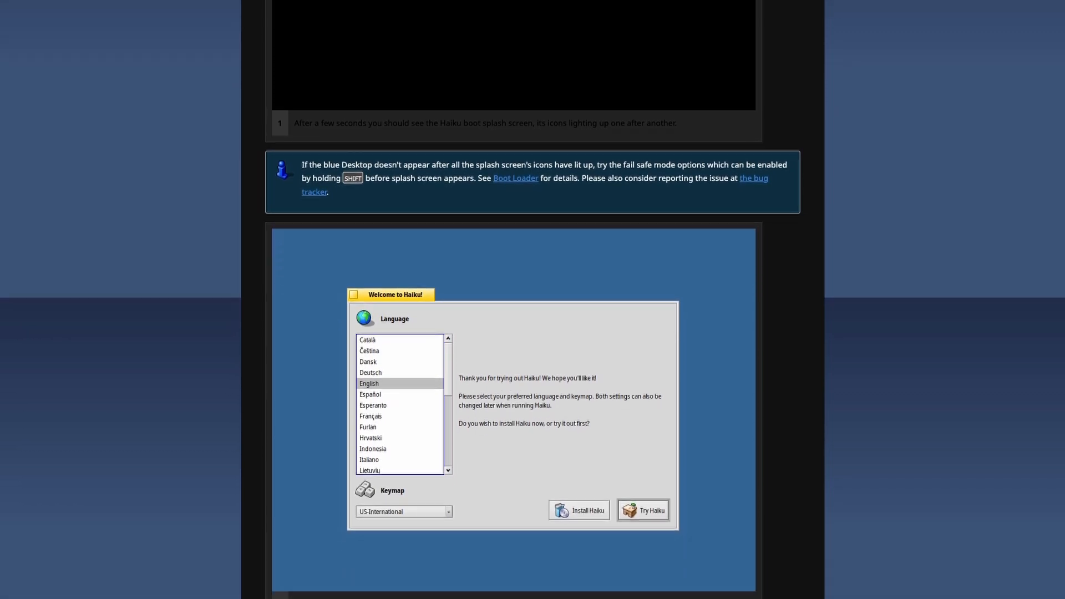
scroll(down, 3)
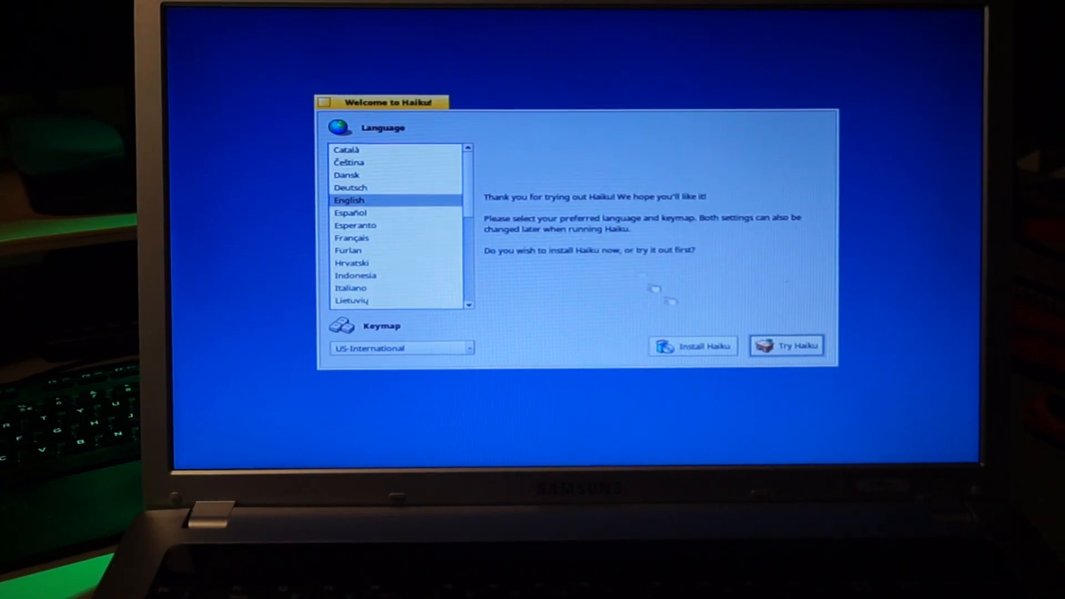
- Choose Install Haiku, pass the intro warning, and initialize the SSD with an Intel partition map
click(693, 346)
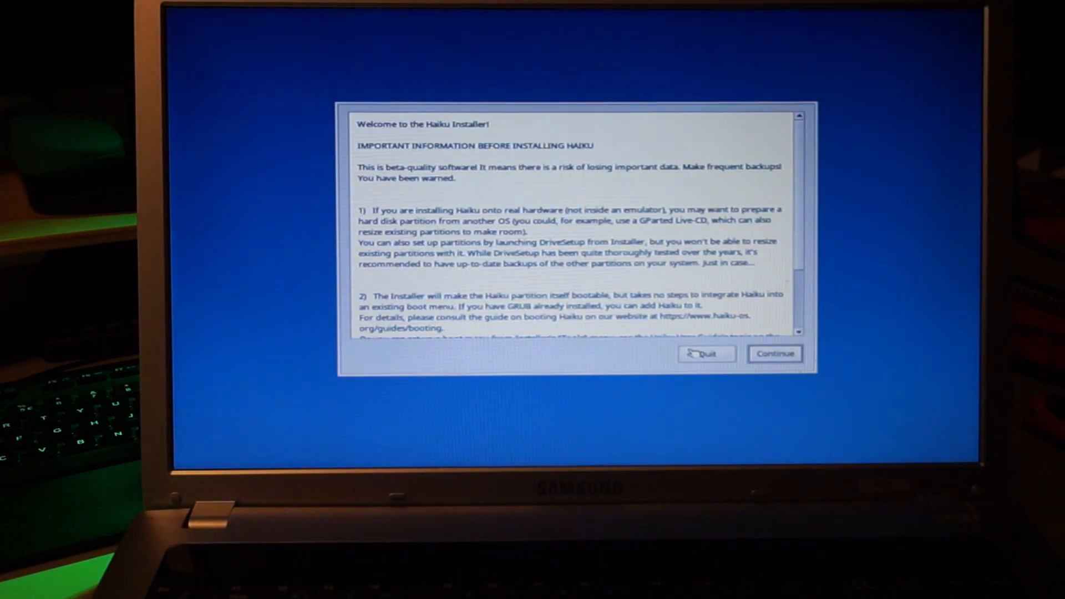
click(774, 353)
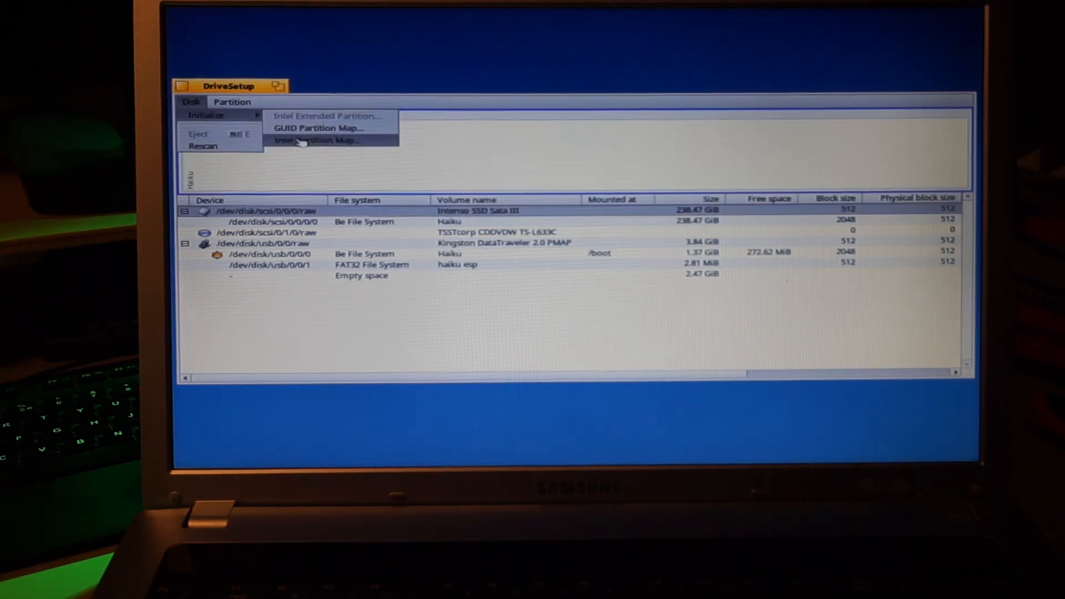
click(315, 140)
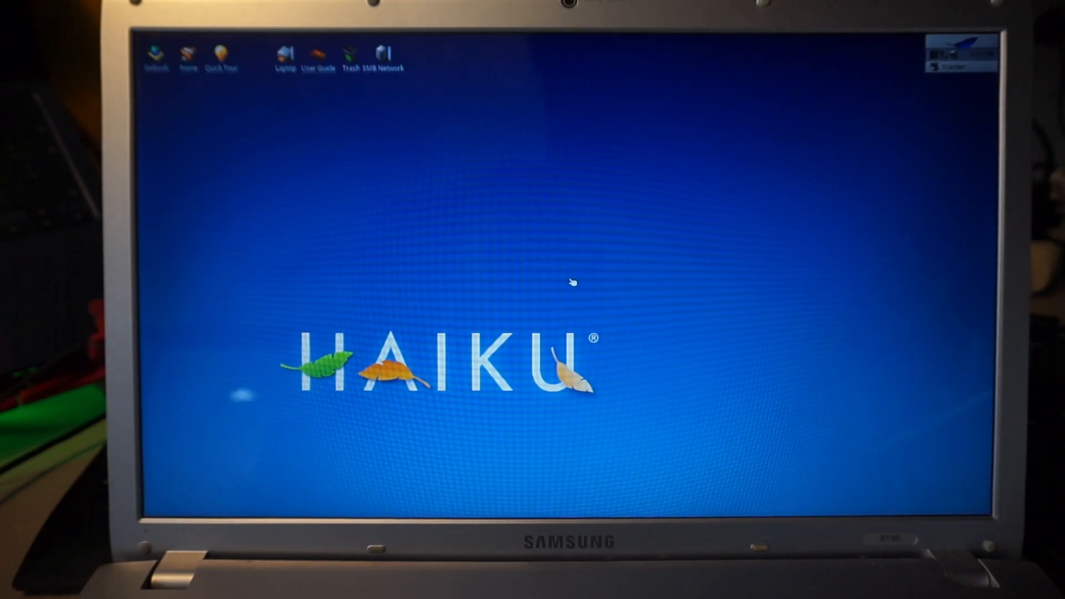
mouse_move(706, 155)
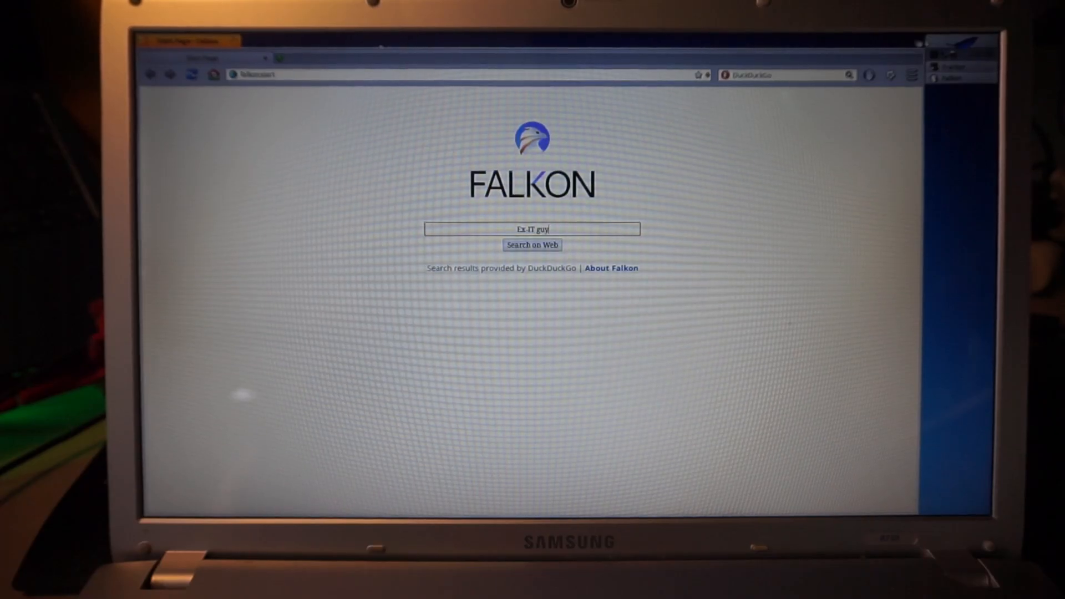
- Search the web for Ex-IT guy in Falkon and follow his YouTube, Facebook and Instagram pages
click(532, 245)
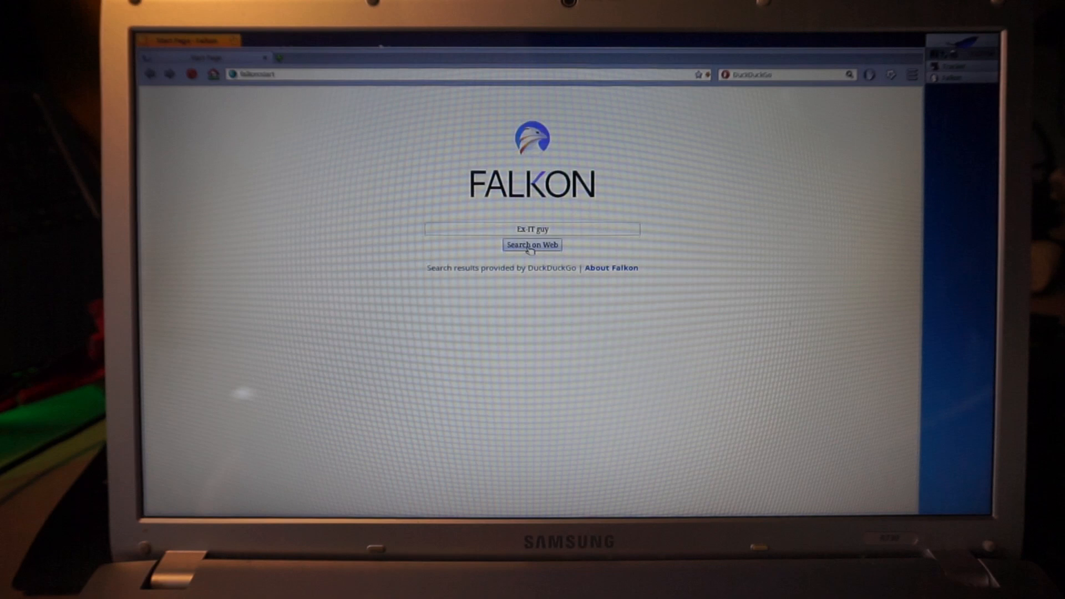
click(532, 244)
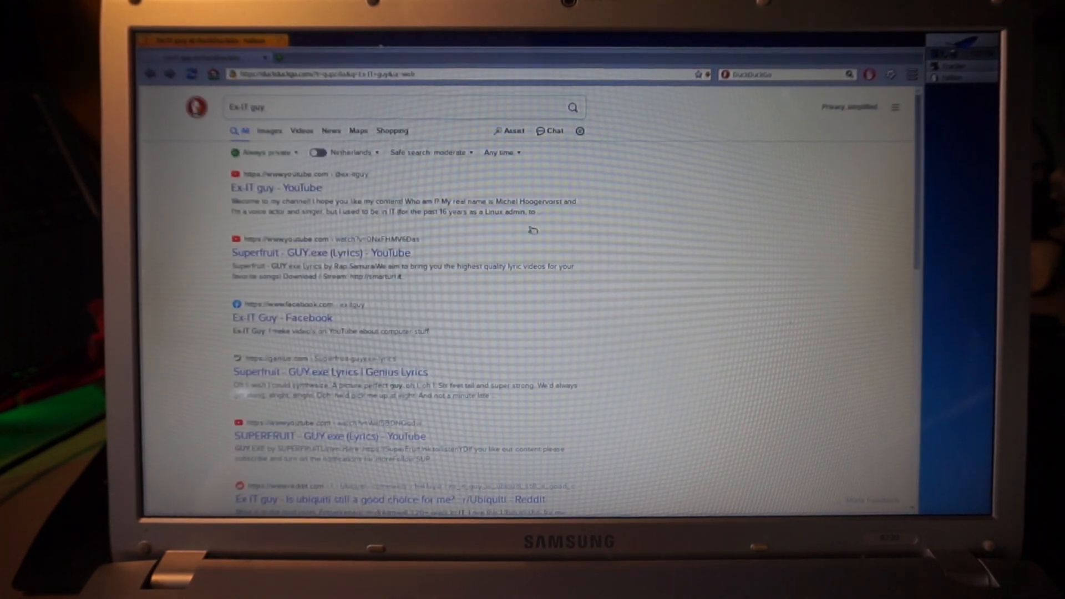
mouse_move(610, 320)
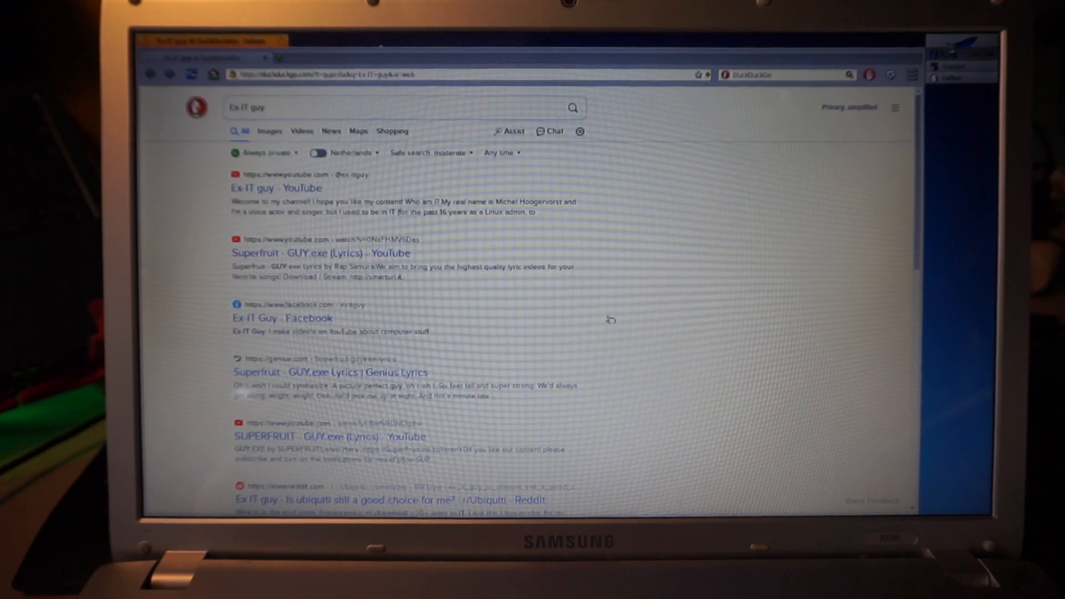
scroll(down, 3)
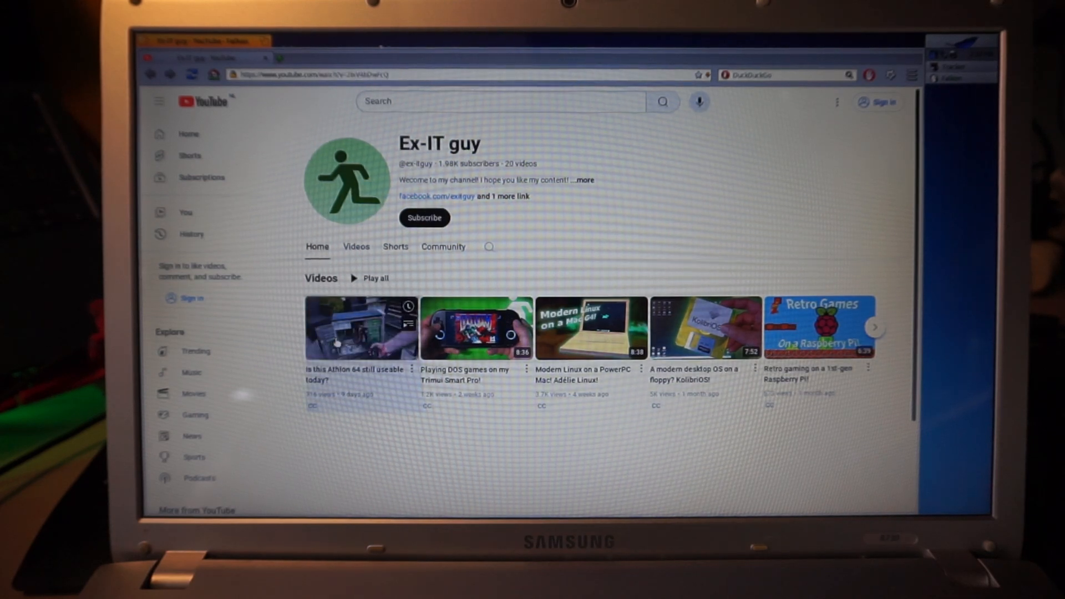
click(359, 327)
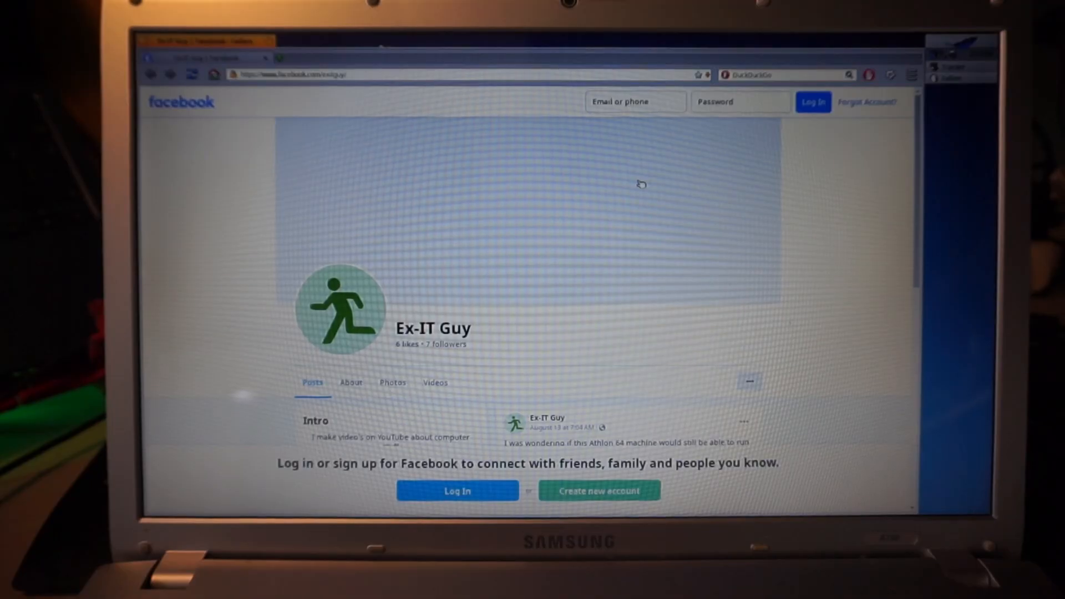
scroll(down, 3)
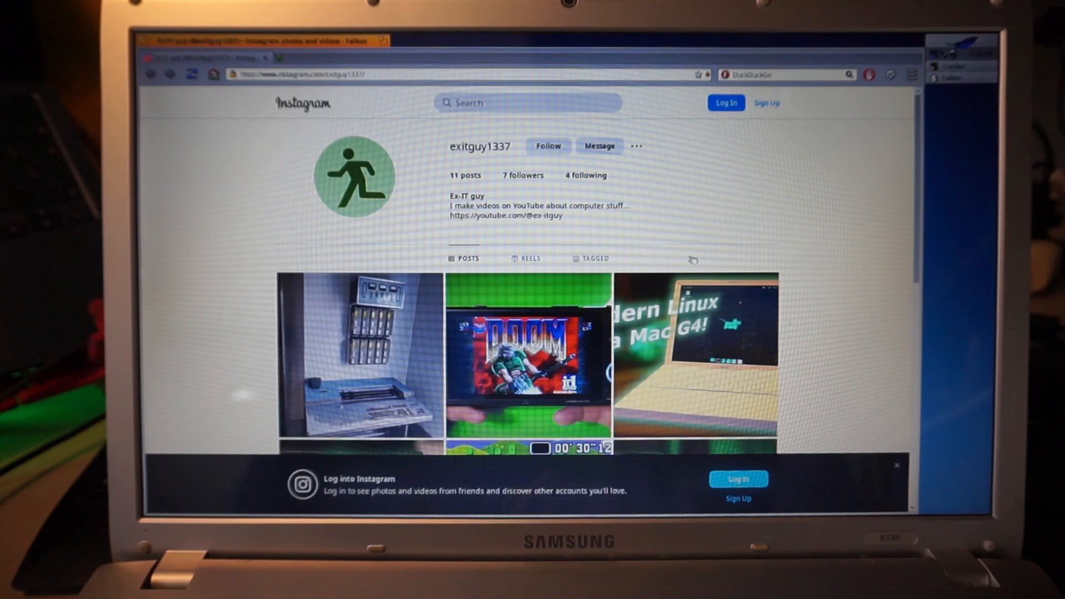
scroll(down, 3)
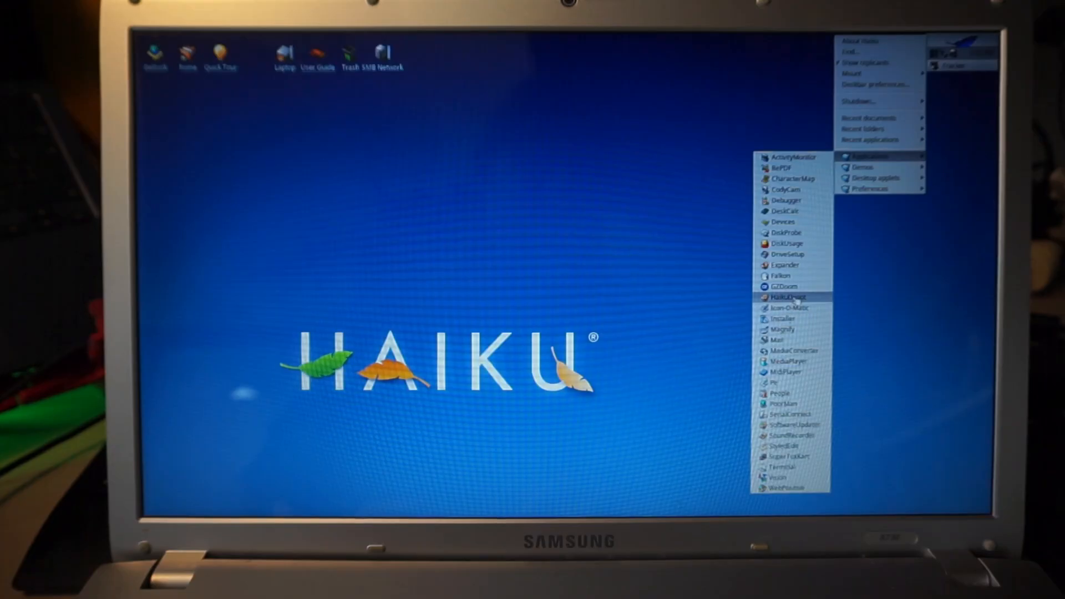
- Launch HaikuDepot and install the Extreme Tux Racer package
click(788, 296)
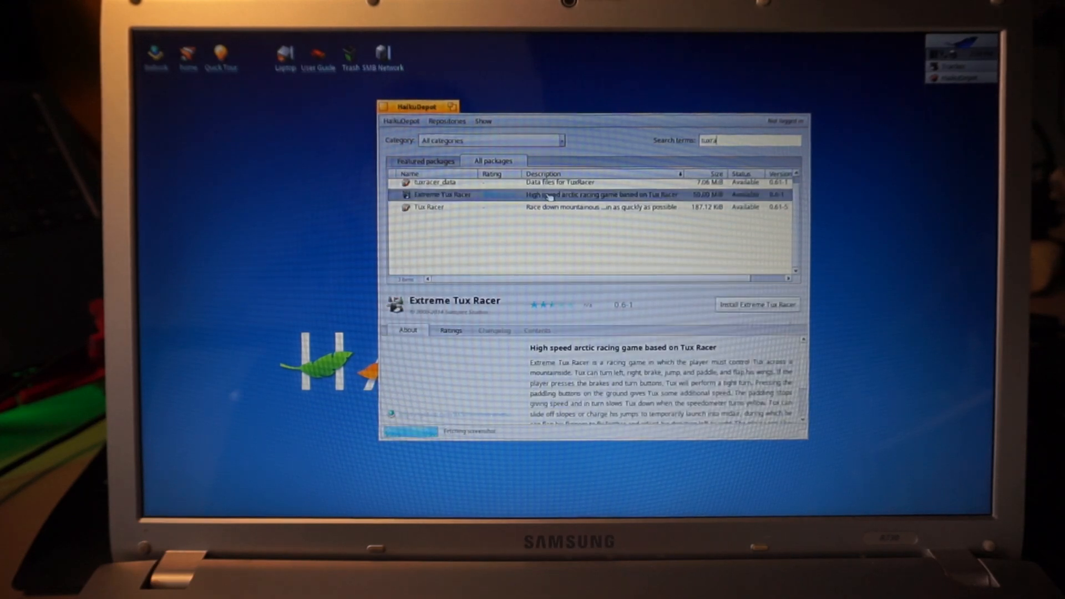
click(756, 305)
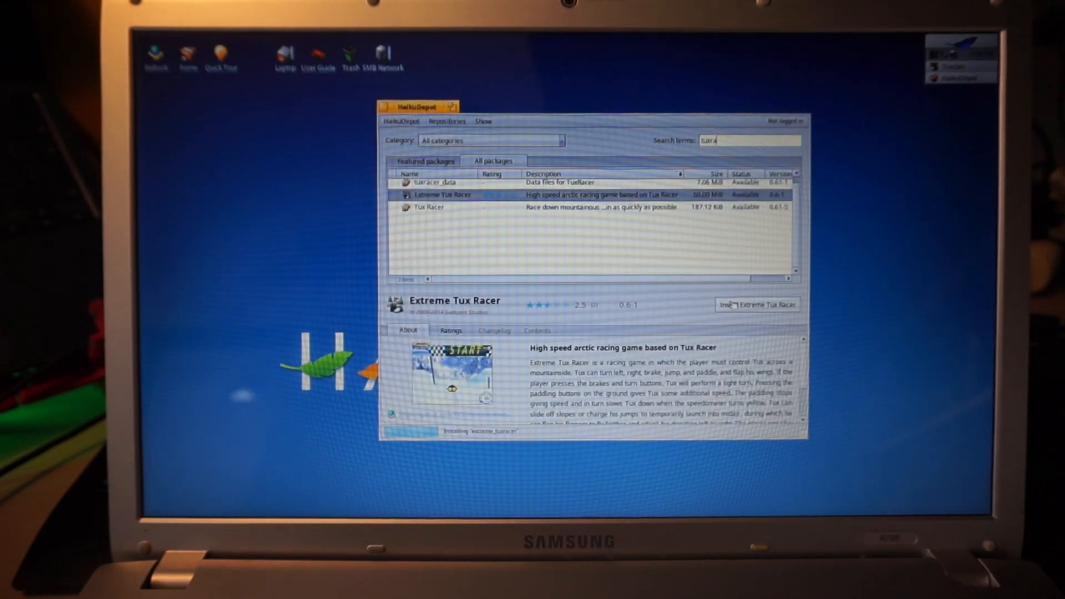
click(756, 305)
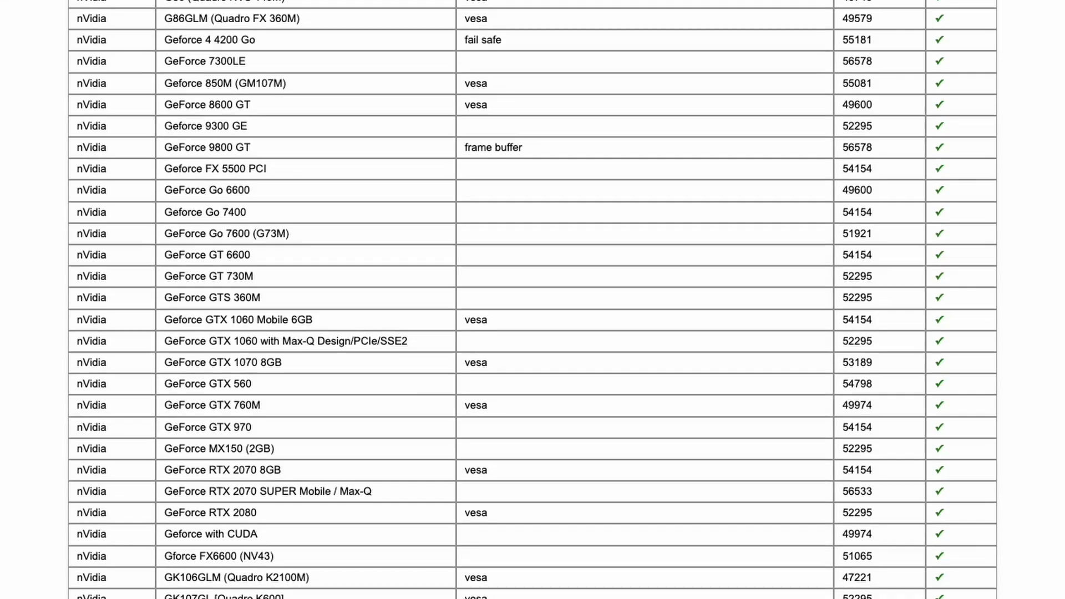
scroll(down, 3)
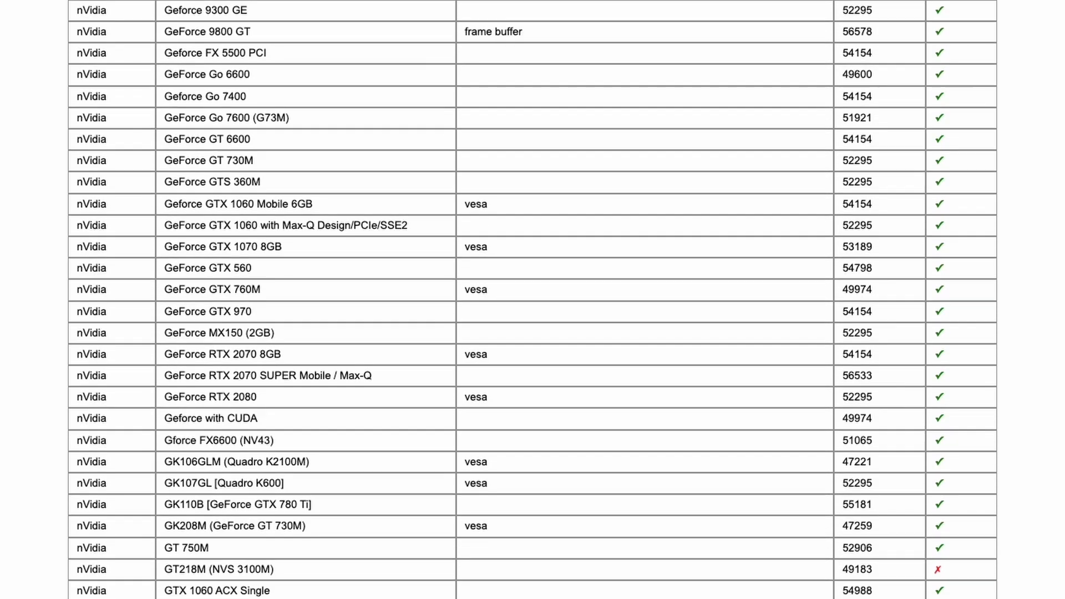